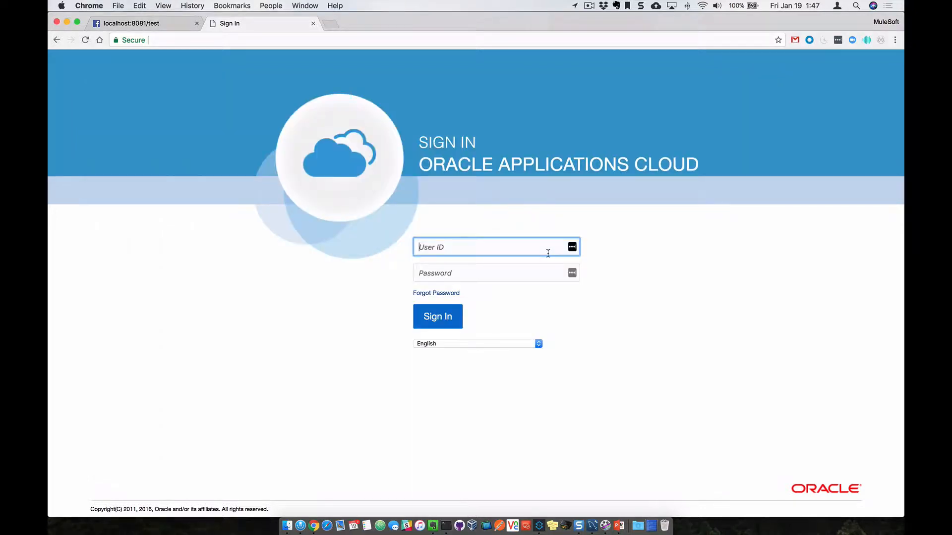
Step: Sign in to Oracle Applications Cloud with the IUSR user ID and password
{"action": "type", "text": "I"}
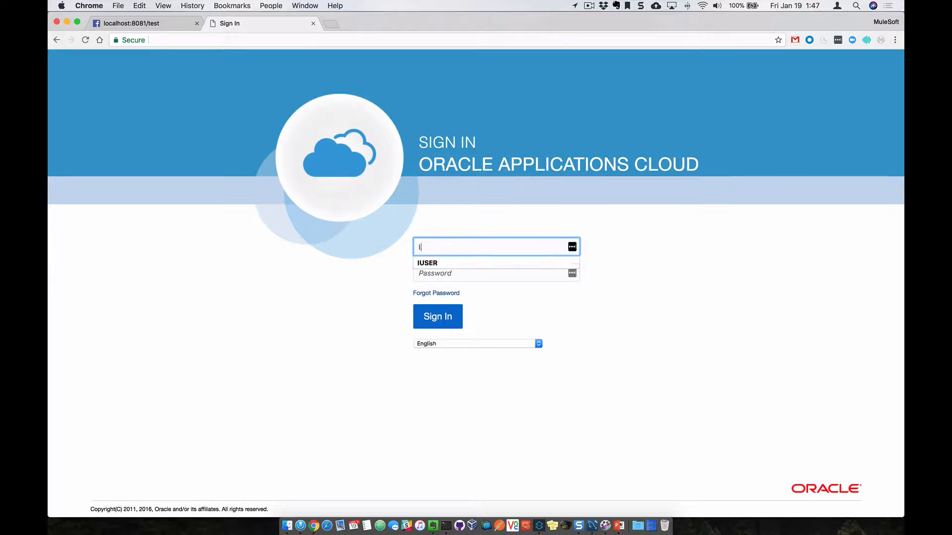
{"action": "type", "text": "IUSR"}
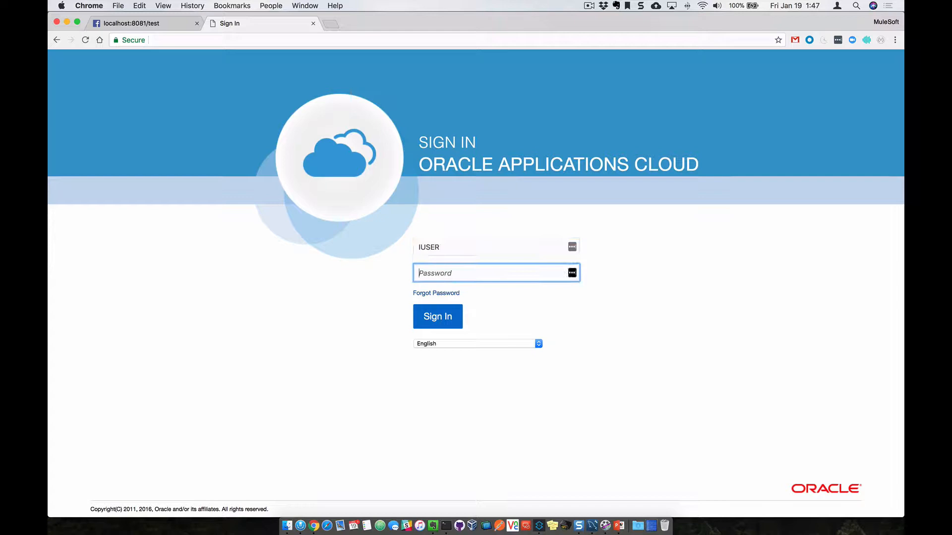
{"action": "type", "text": "password"}
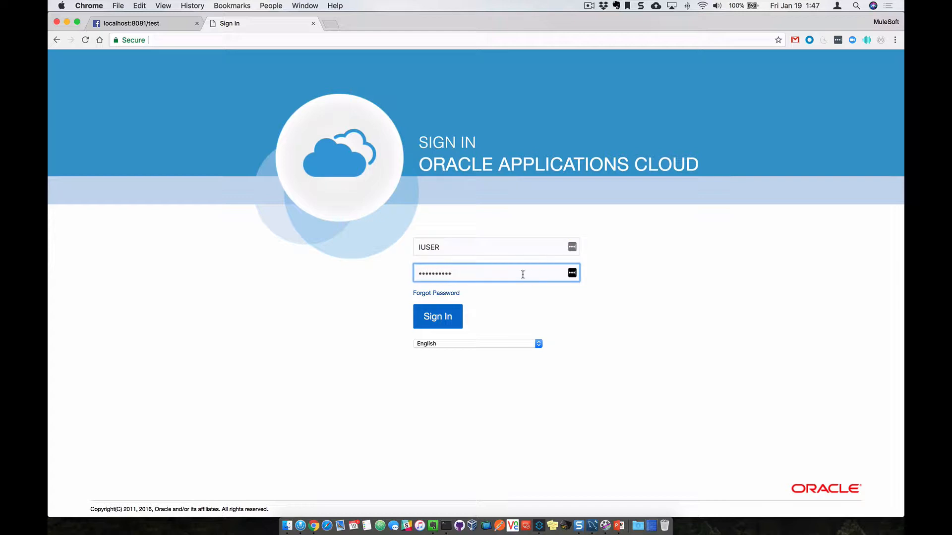
{"action": "left_click", "coordinate": [437, 316]}
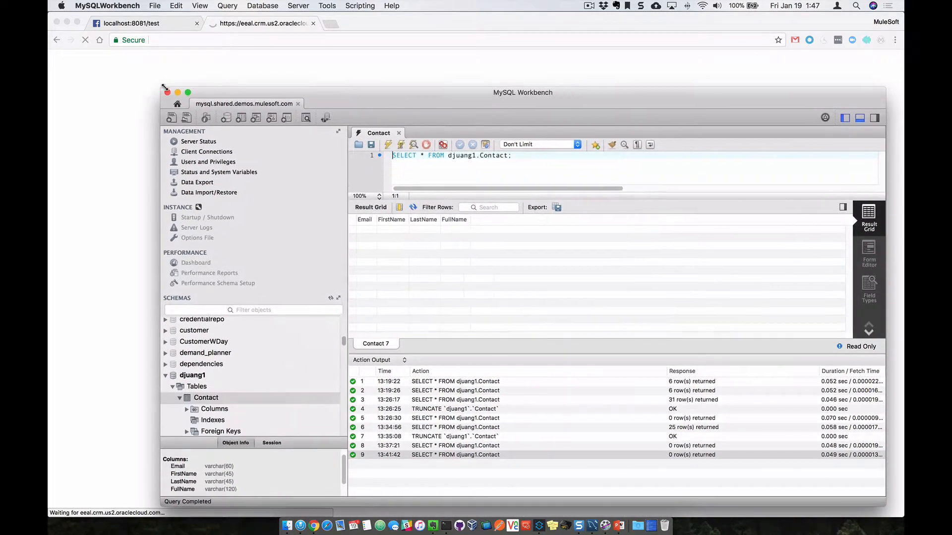
Step: Rerun SELECT * FROM Contact (0 rows) and put Workbench away behind the browser
{"action": "left_click", "coordinate": [388, 145]}
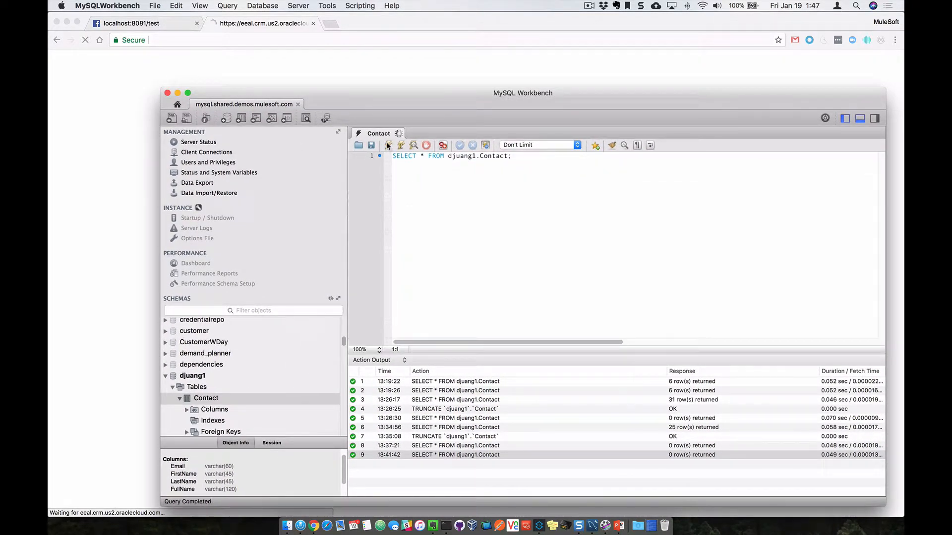
{"action": "left_click", "coordinate": [388, 145]}
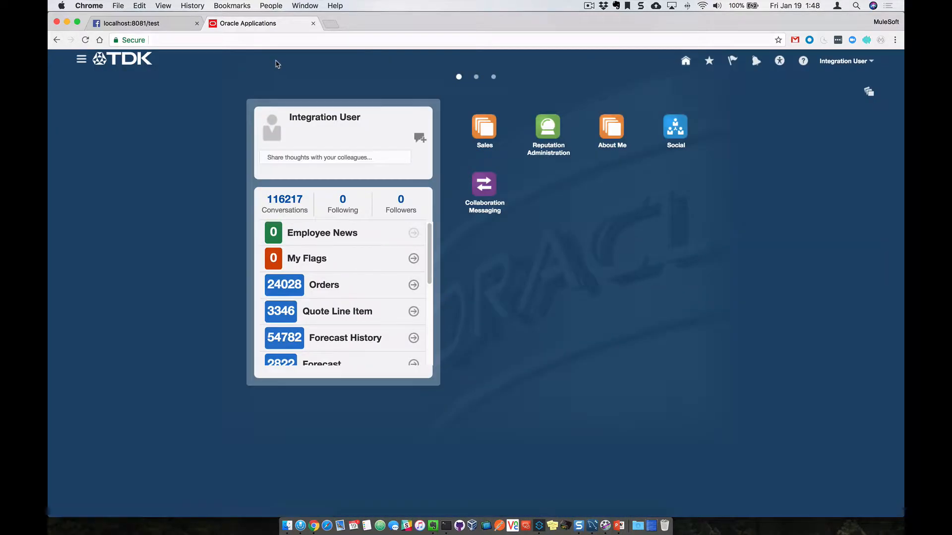
Step: Go to the Sales Contacts work area from the Navigator menu
{"action": "left_click", "coordinate": [81, 60]}
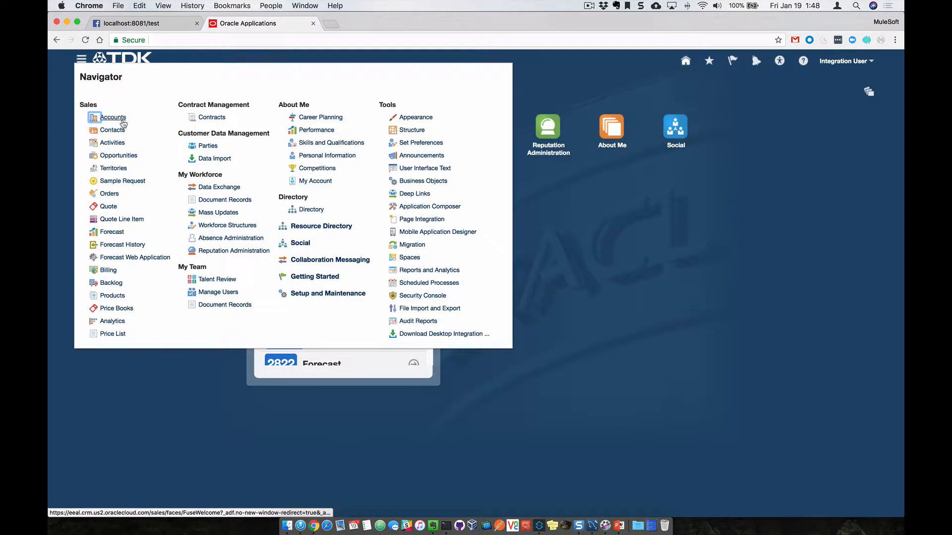
{"action": "left_click", "coordinate": [112, 117]}
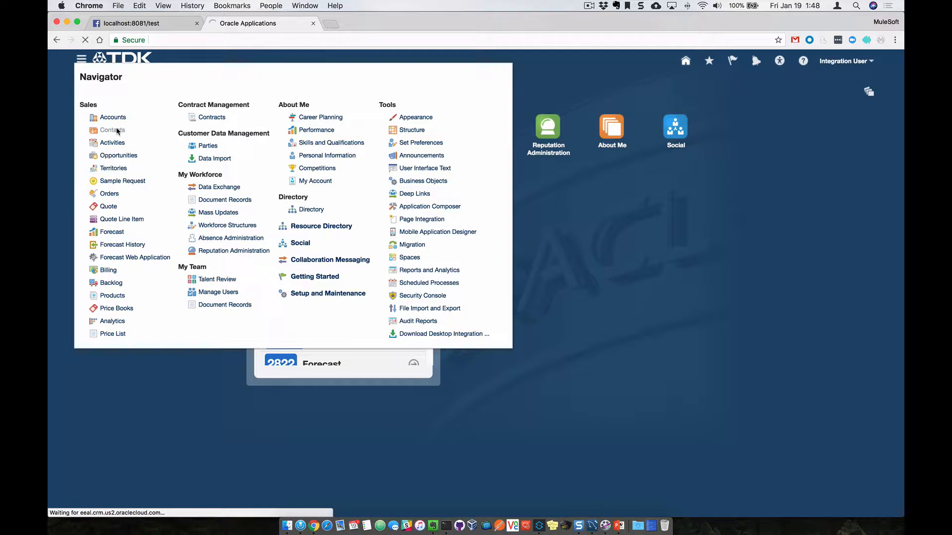
{"action": "left_click", "coordinate": [112, 129]}
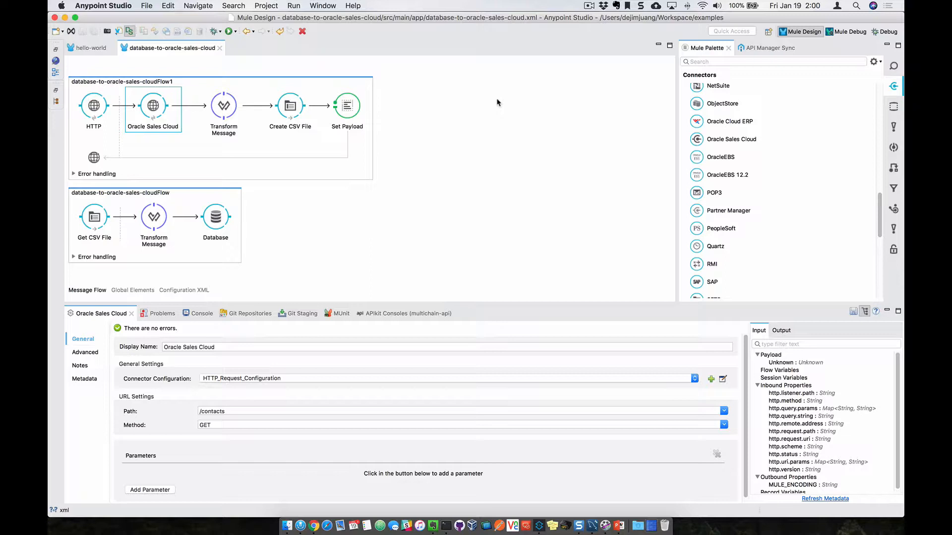
{"action": "mouse_move", "coordinate": [379, 83]}
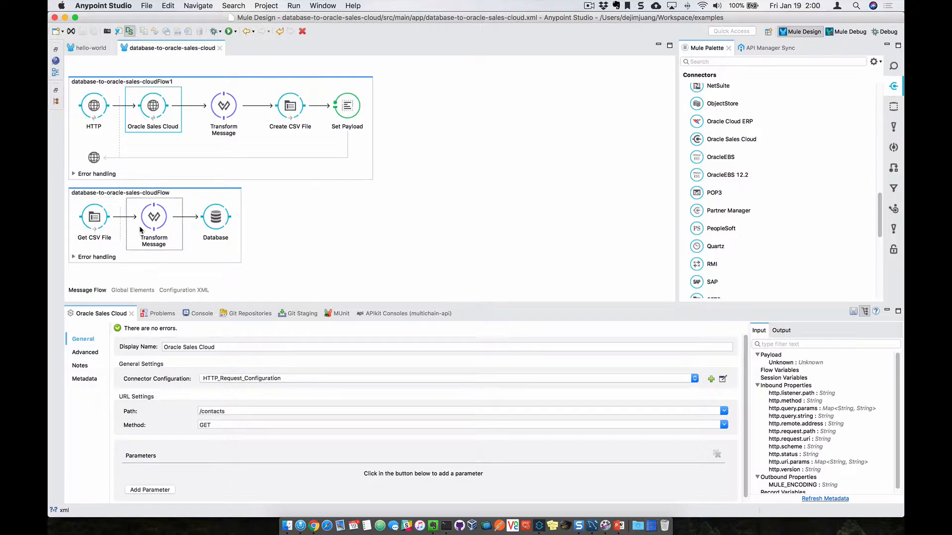
{"action": "left_click", "coordinate": [215, 217]}
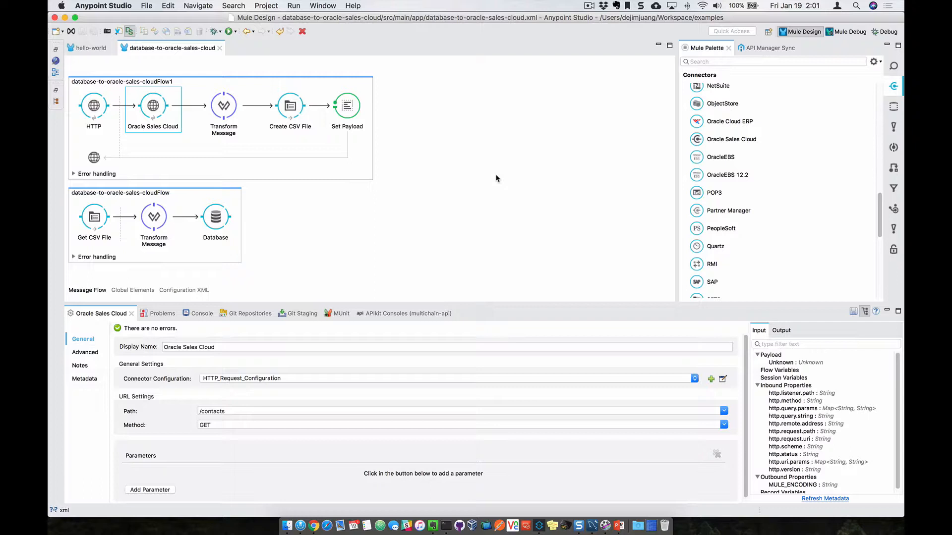
{"action": "mouse_move", "coordinate": [729, 121]}
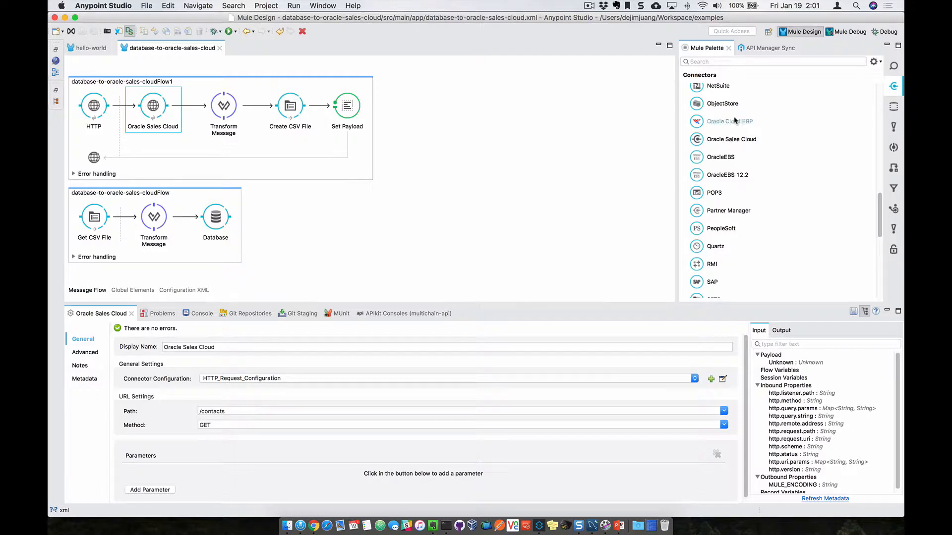
Step: Search the Mule Palette for 'lo' to find the Logger component
{"action": "left_click", "coordinate": [774, 61]}
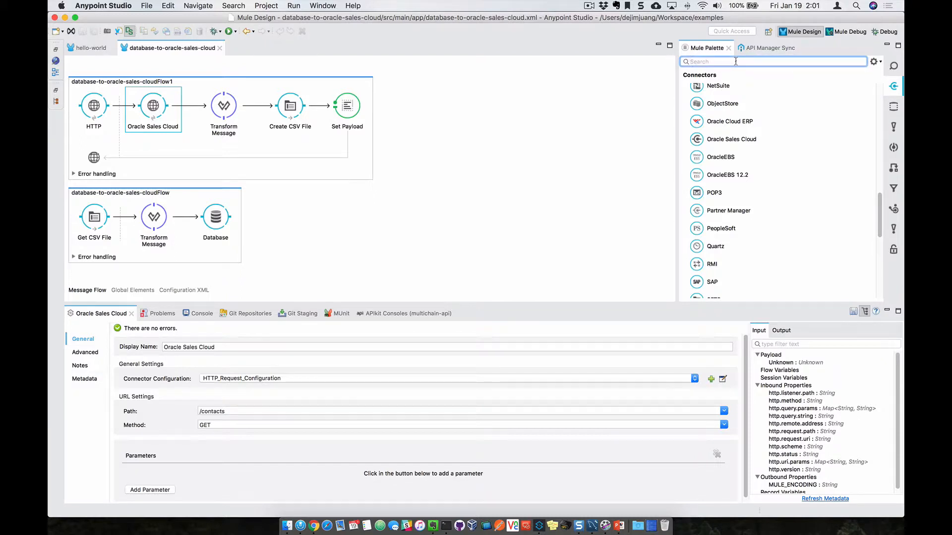
{"action": "type", "text": "lo"}
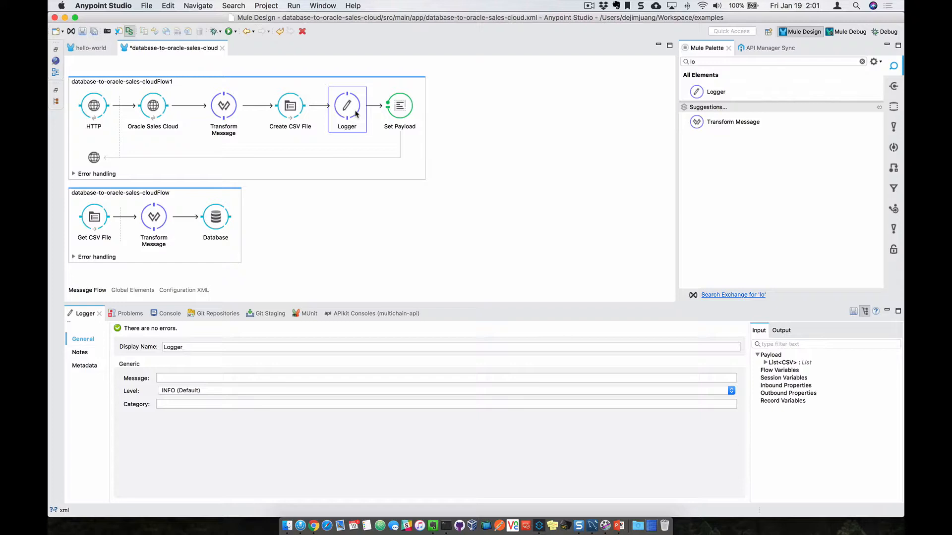
{"action": "mouse_move", "coordinate": [321, 159]}
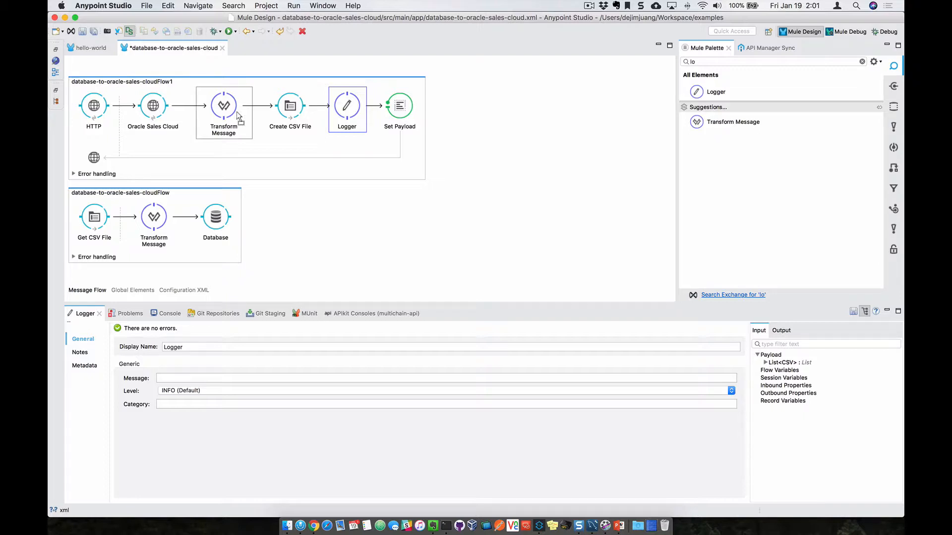
Step: Show the first flow's Transform Message DataWeave mapping of contacts to CSV fields
{"action": "left_click", "coordinate": [223, 106]}
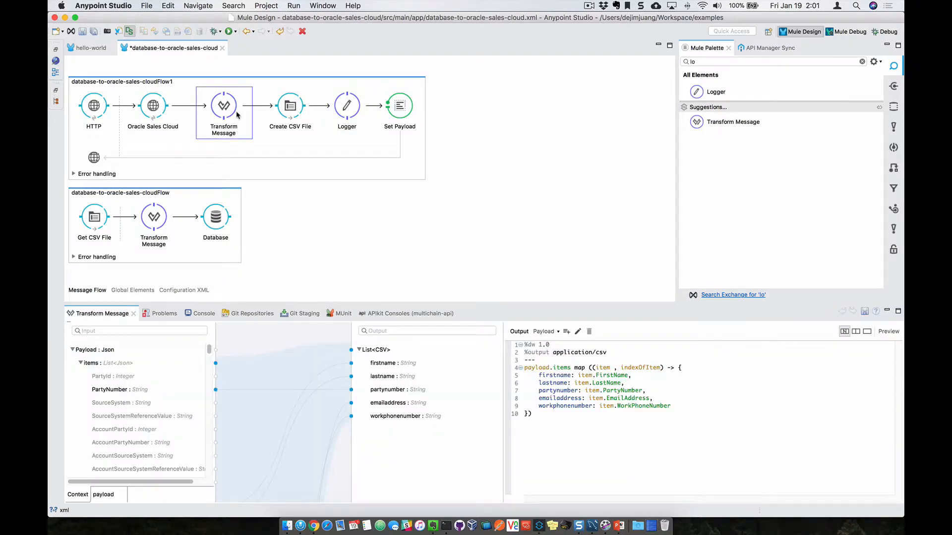
{"action": "left_click", "coordinate": [111, 389]}
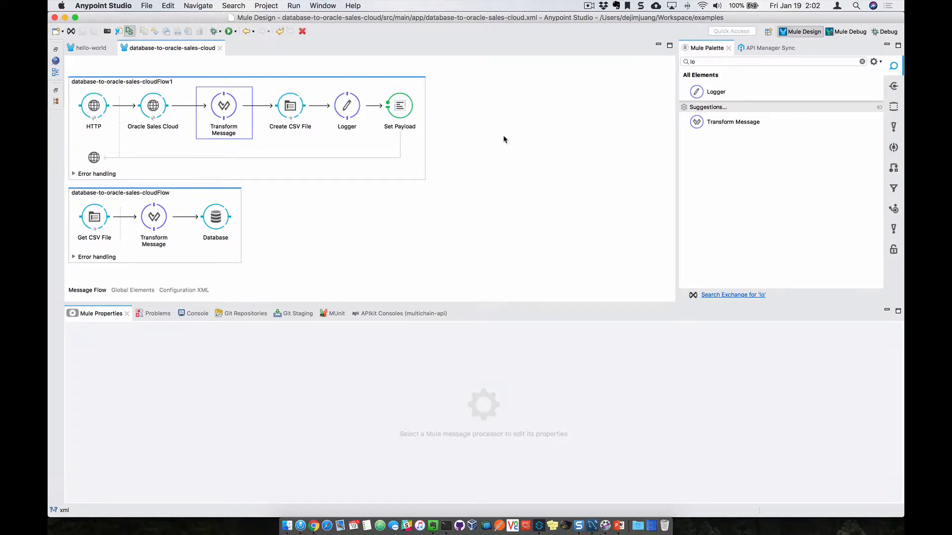
Step: Stop the database-to-oracle-sales-cloud project and run it again locally
{"action": "right_click", "coordinate": [503, 140]}
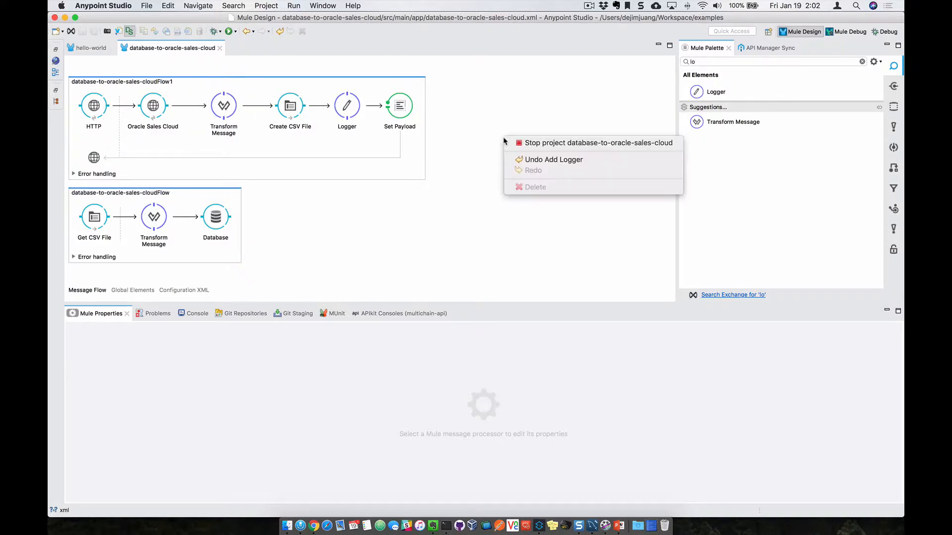
{"action": "left_click", "coordinate": [485, 160]}
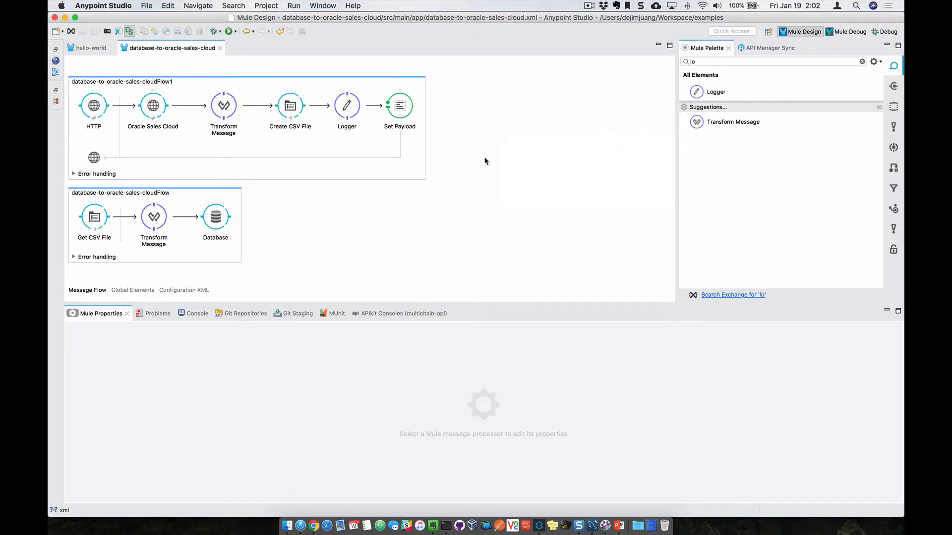
{"action": "right_click", "coordinate": [485, 160]}
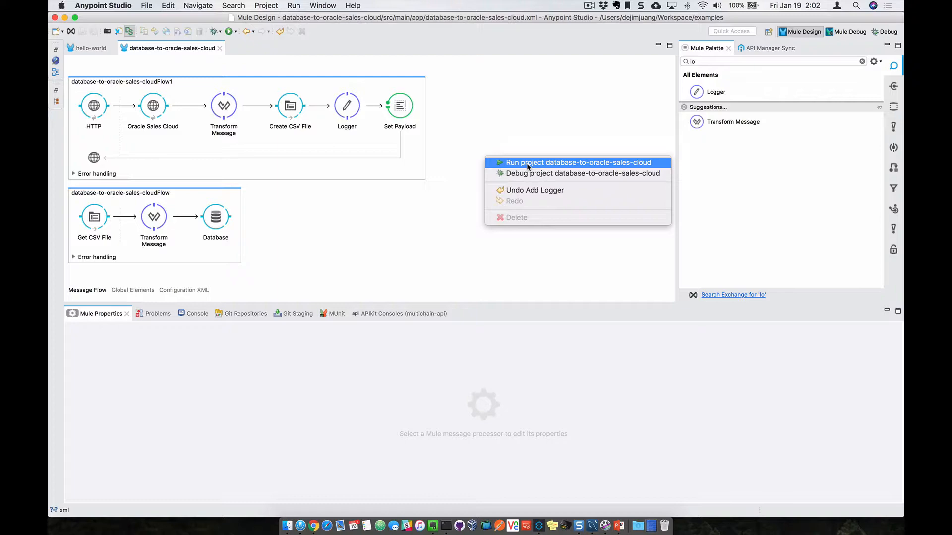
{"action": "left_click", "coordinate": [577, 161]}
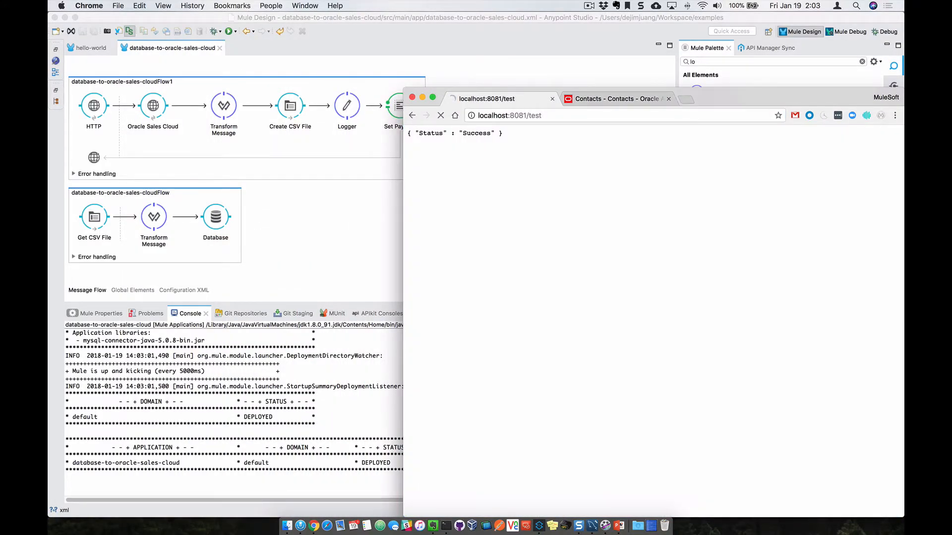
Step: Call localhost:8081/test in Chrome and get a Success status
{"action": "left_click", "coordinate": [440, 115]}
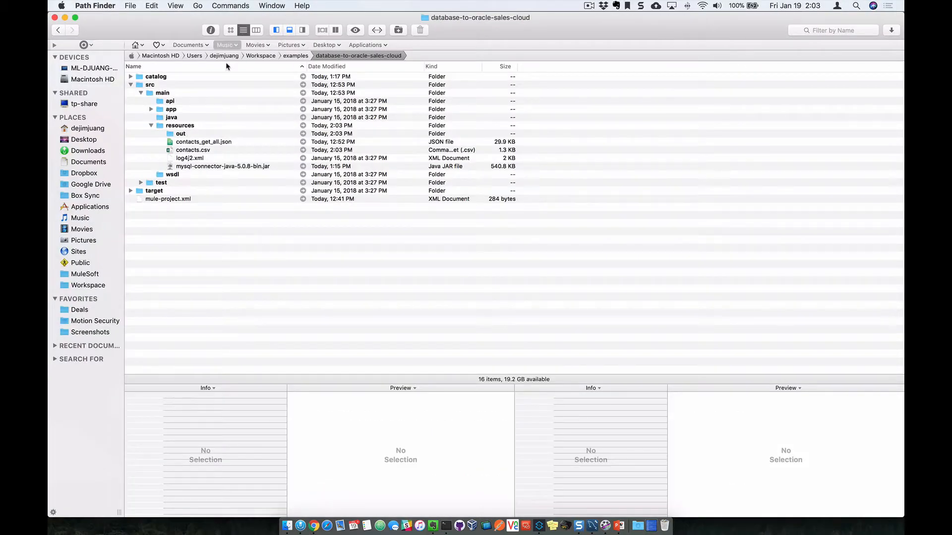
Step: Preview the generated contacts.csv in src/main/resources, then bring up MySQL Workbench
{"action": "double_click", "coordinate": [181, 134]}
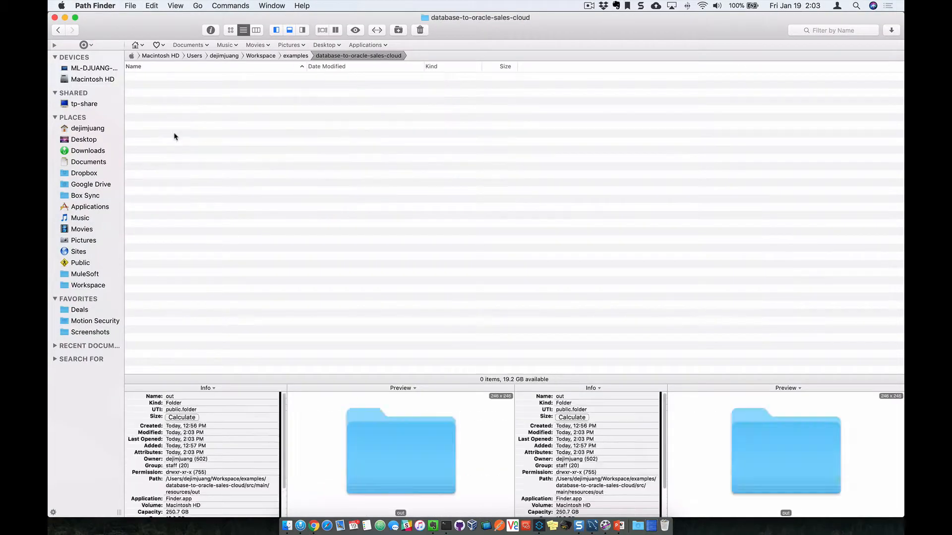
{"action": "left_click", "coordinate": [457, 56]}
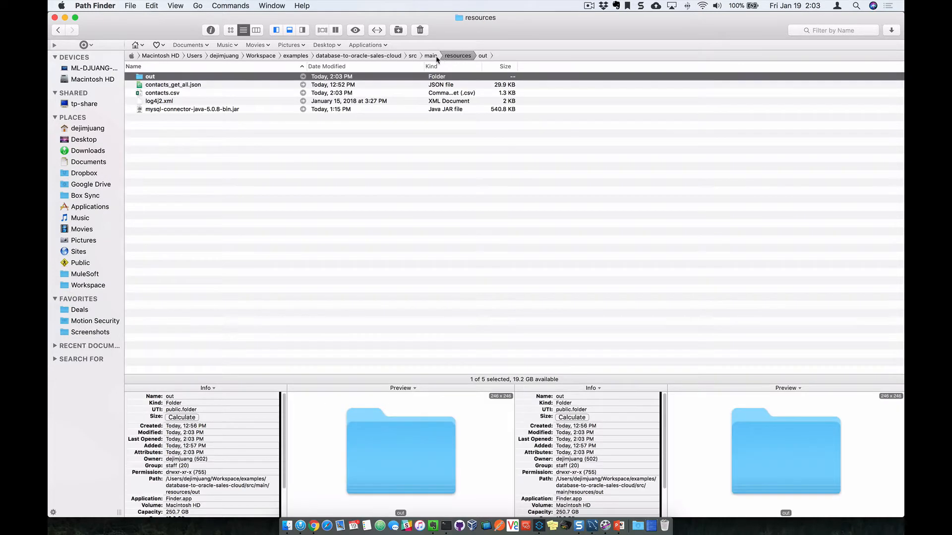
{"action": "left_click", "coordinate": [163, 93]}
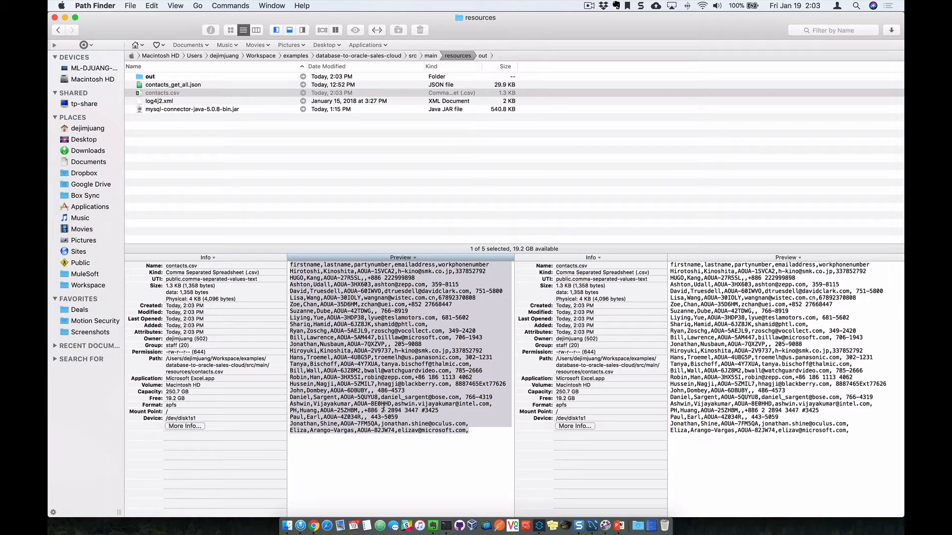
{"action": "mouse_move", "coordinate": [595, 525]}
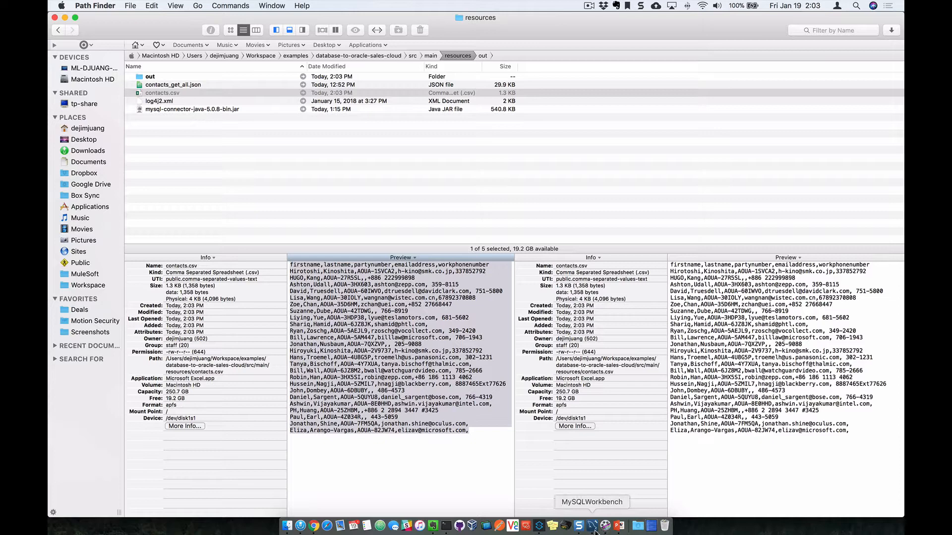
{"action": "left_click", "coordinate": [576, 525]}
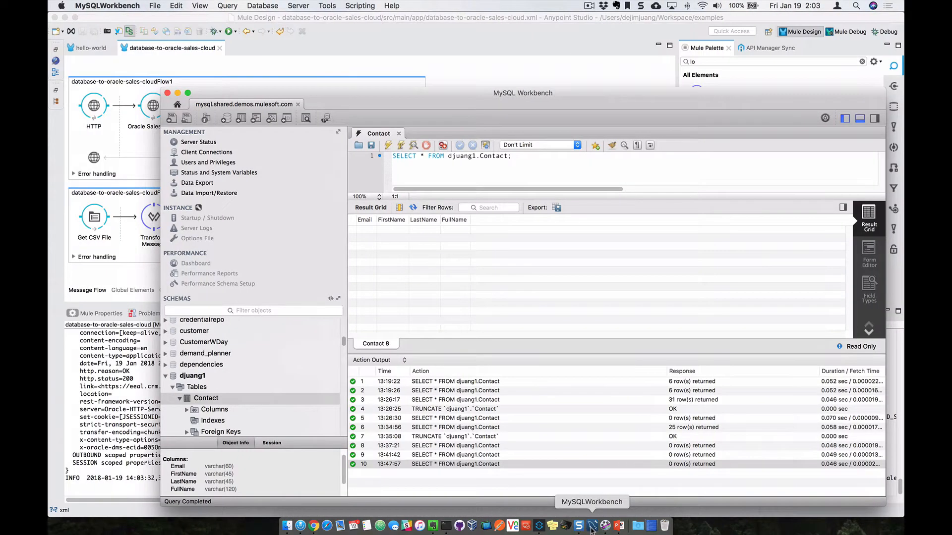
{"action": "mouse_move", "coordinate": [542, 340]}
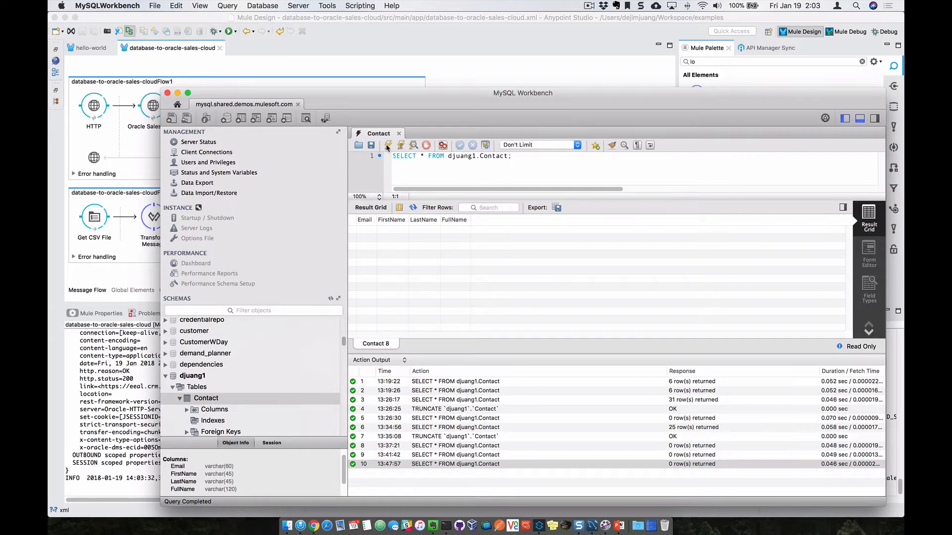
Step: Rerun SELECT * FROM djuang1.Contact, now returning 25 loaded contacts
{"action": "left_click", "coordinate": [386, 145]}
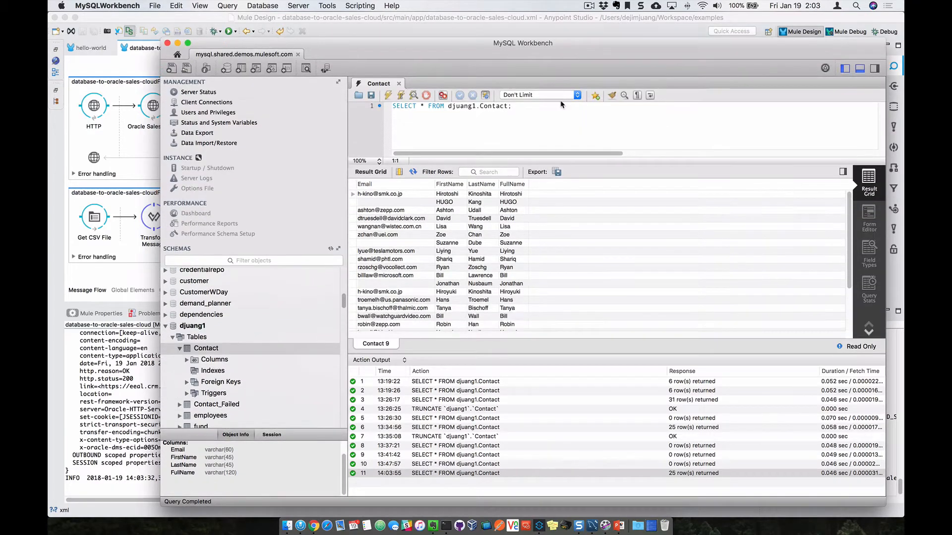
{"action": "mouse_move", "coordinate": [439, 277]}
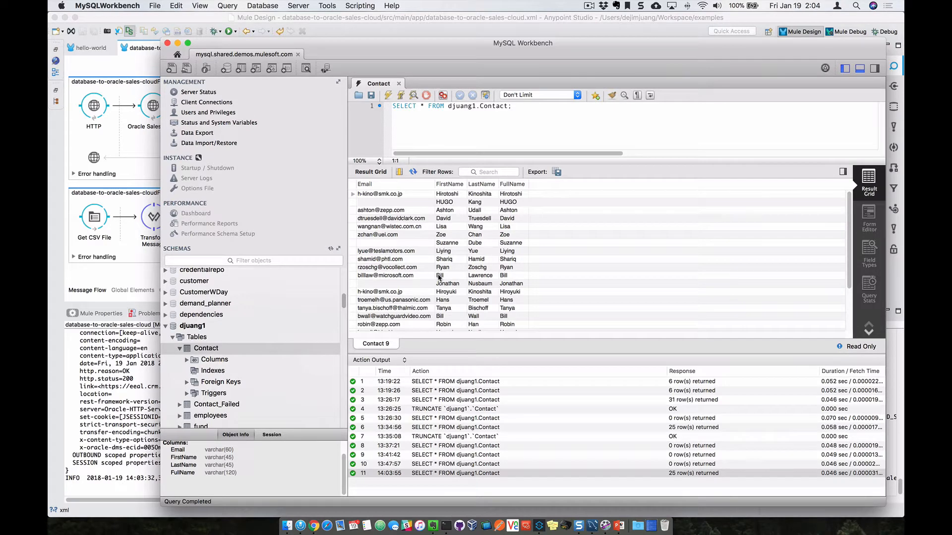
{"action": "mouse_move", "coordinate": [444, 235]}
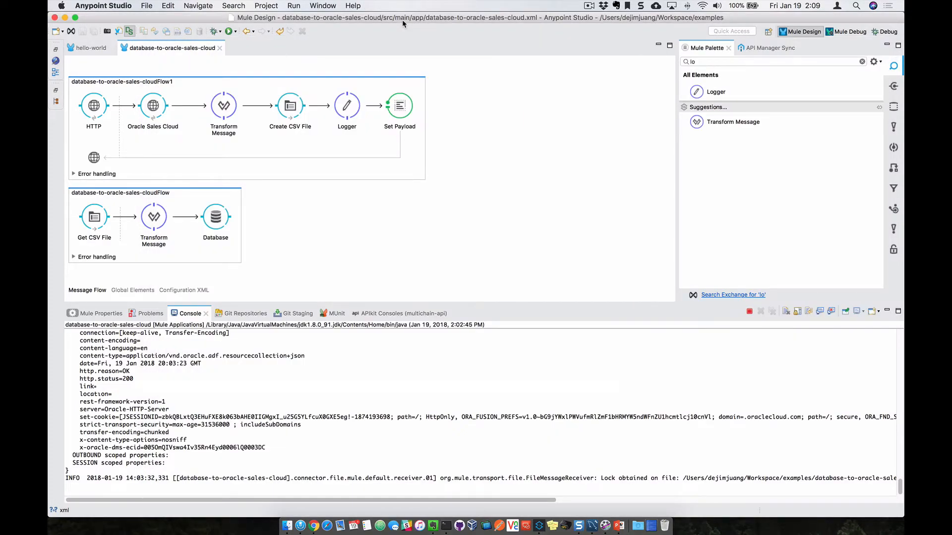
Step: Select the Database connector in the second CSV-to-Database flow
{"action": "left_click", "coordinate": [215, 217]}
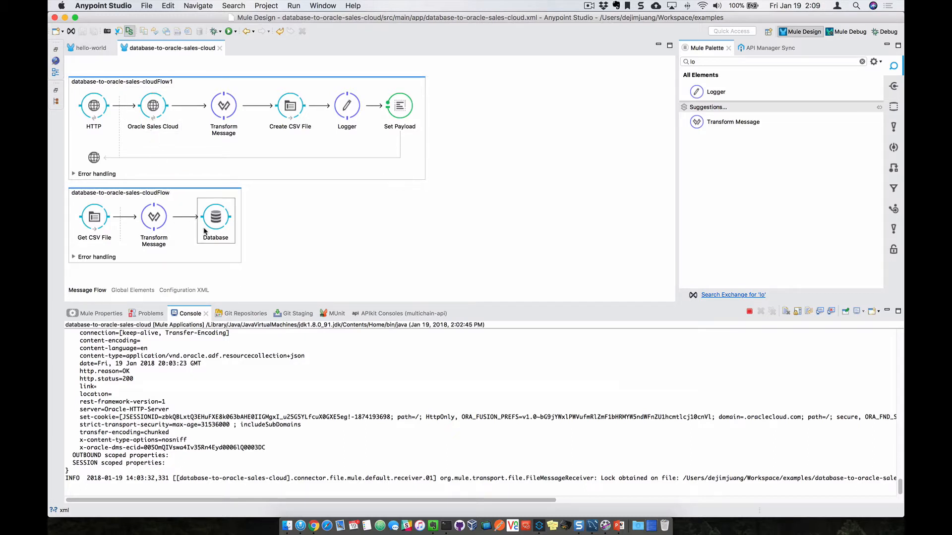